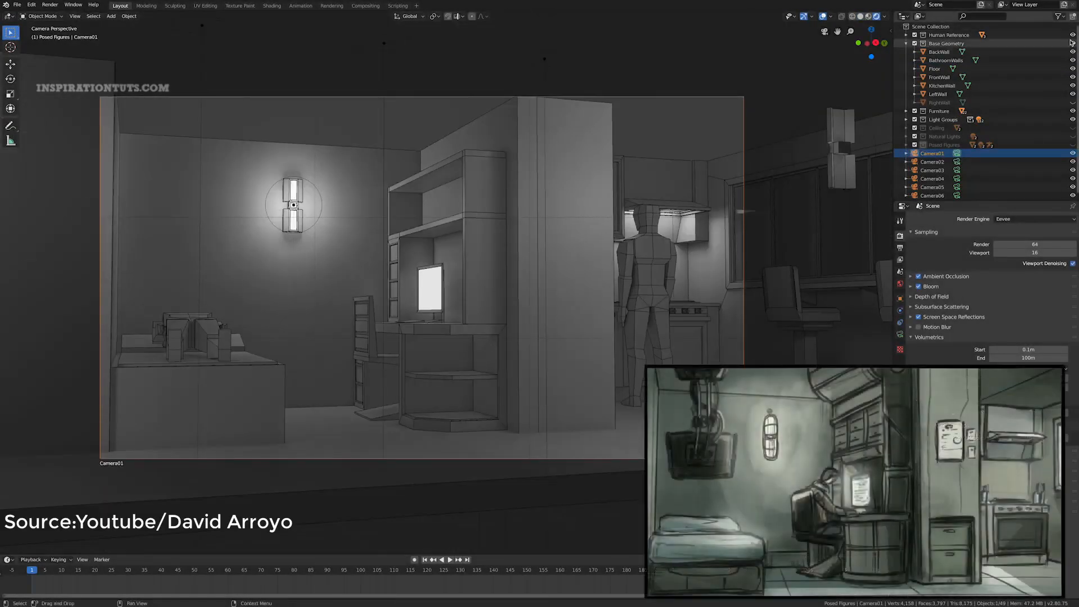
- Finish the Photoshop paint-over of the fallen guardian statue with sheep and foliage
click(932, 161)
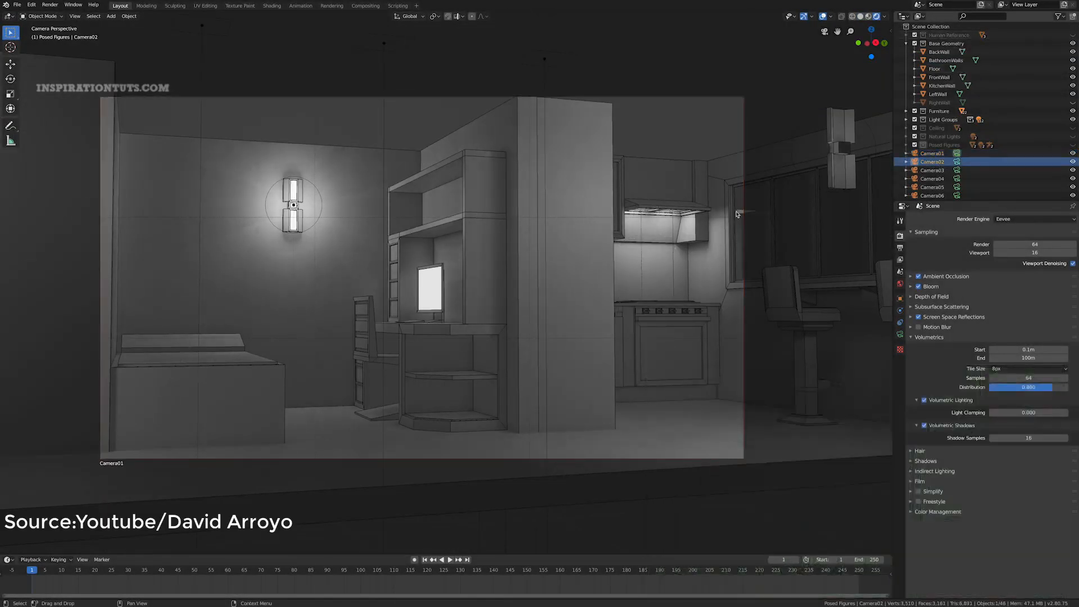
click(932, 170)
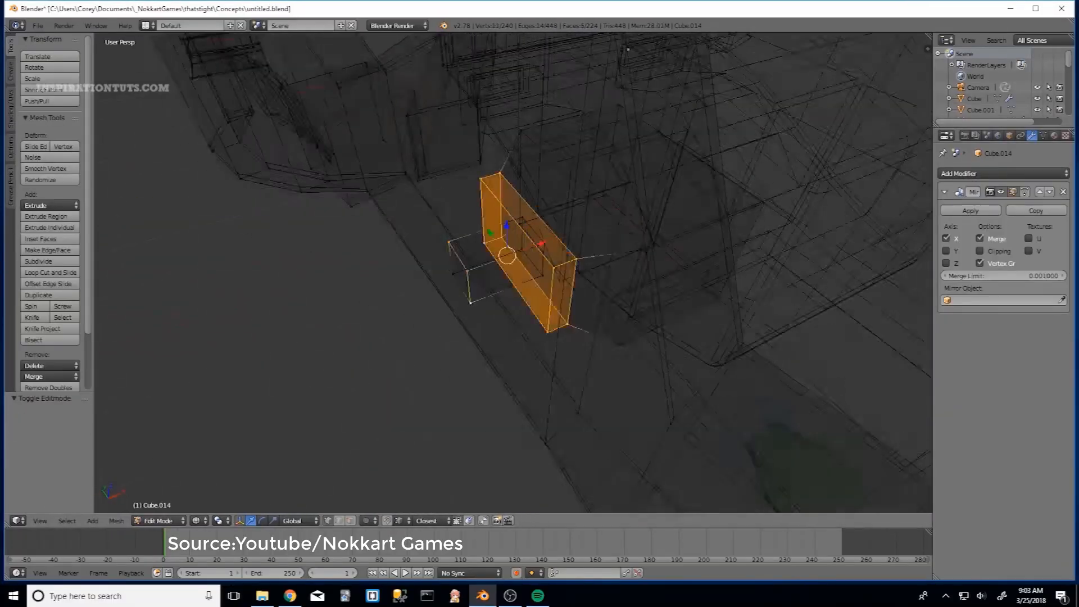
click(158, 521)
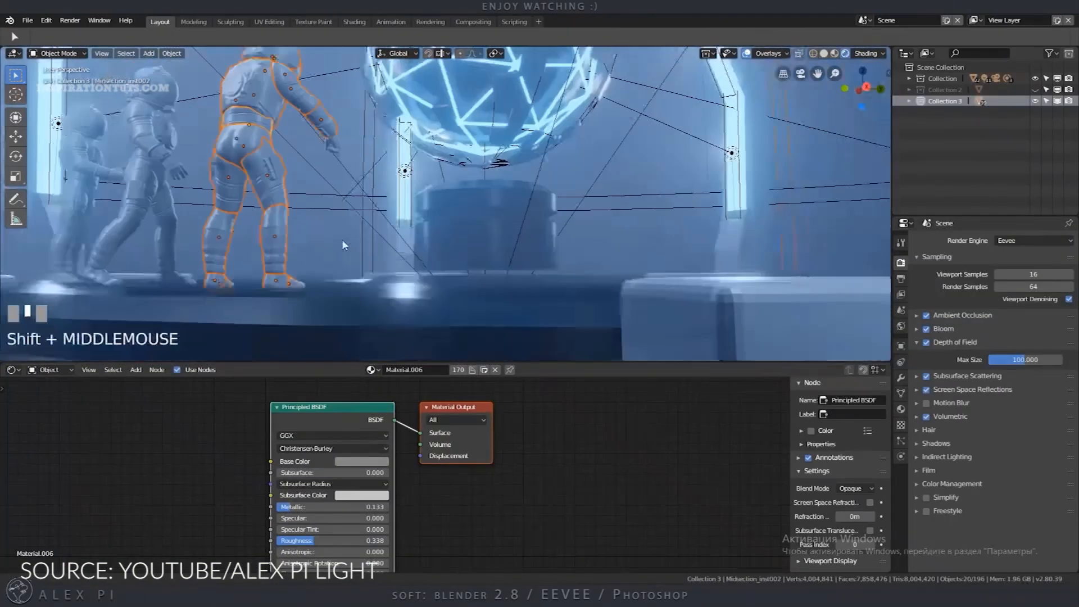
scroll(down, 3)
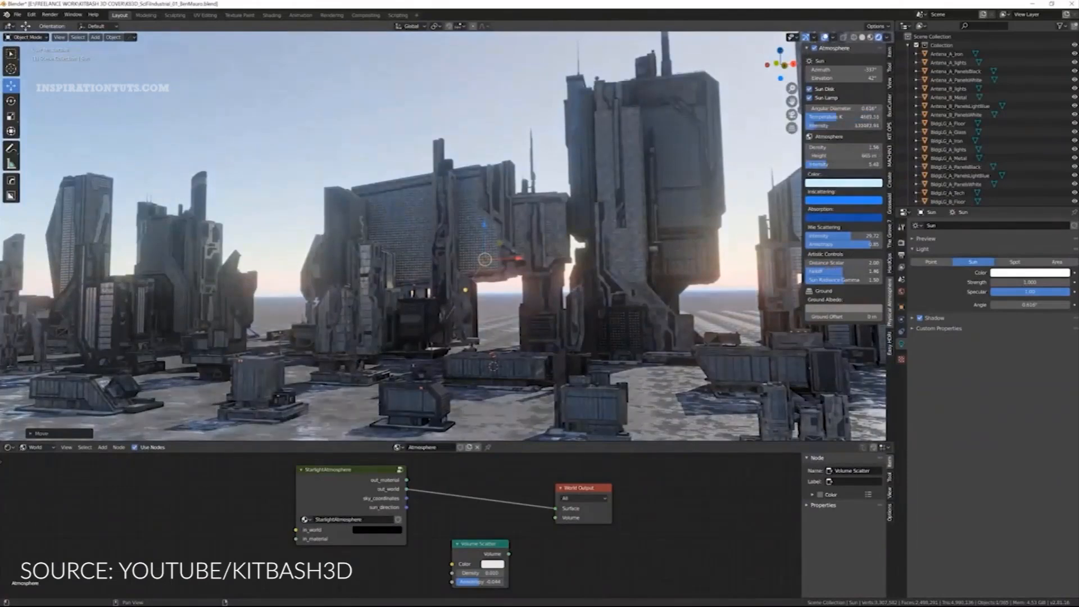
click(17, 13)
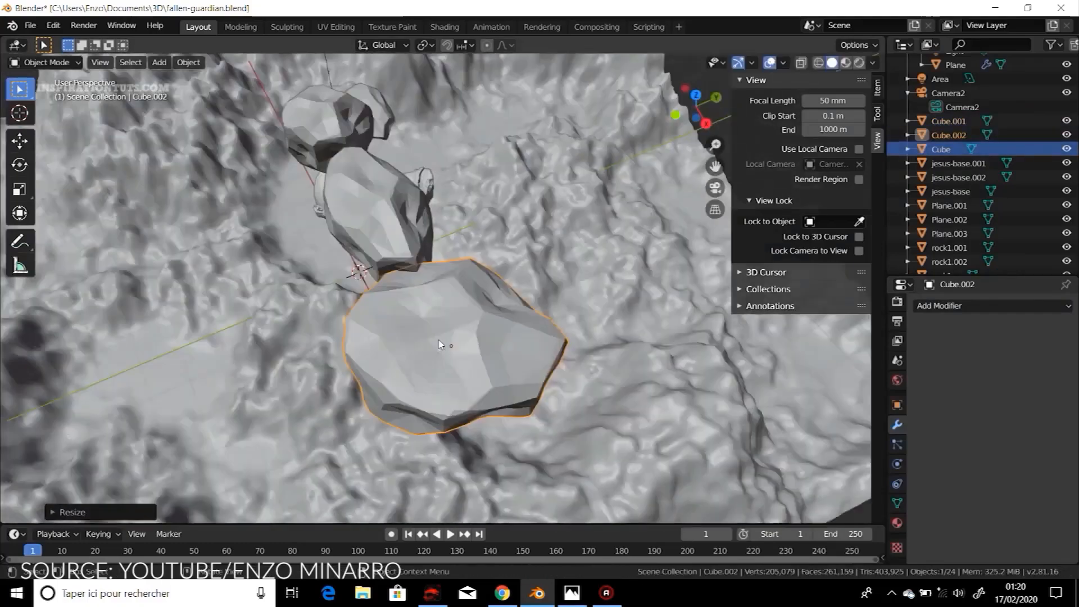
- Switch to the browser and land on the ArtStation page for The Radiance of Alignments
key(7)
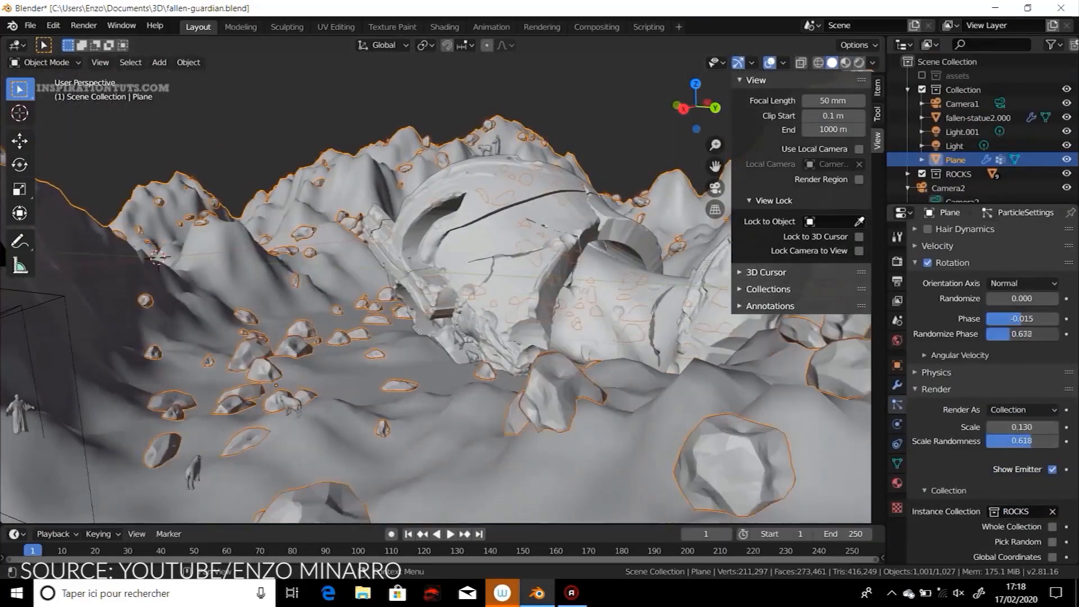
click(45, 62)
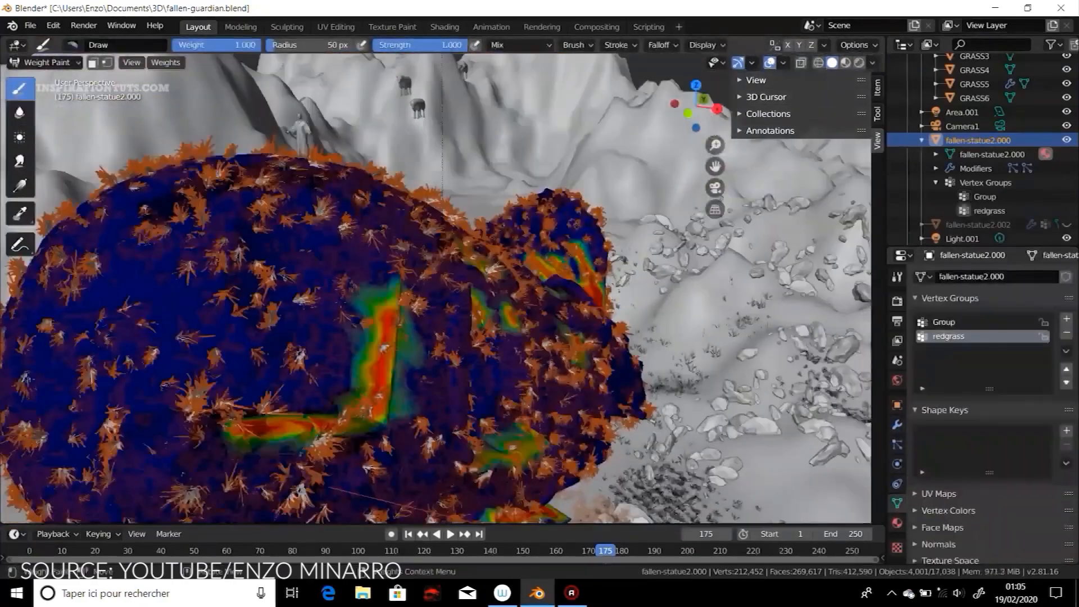
click(45, 63)
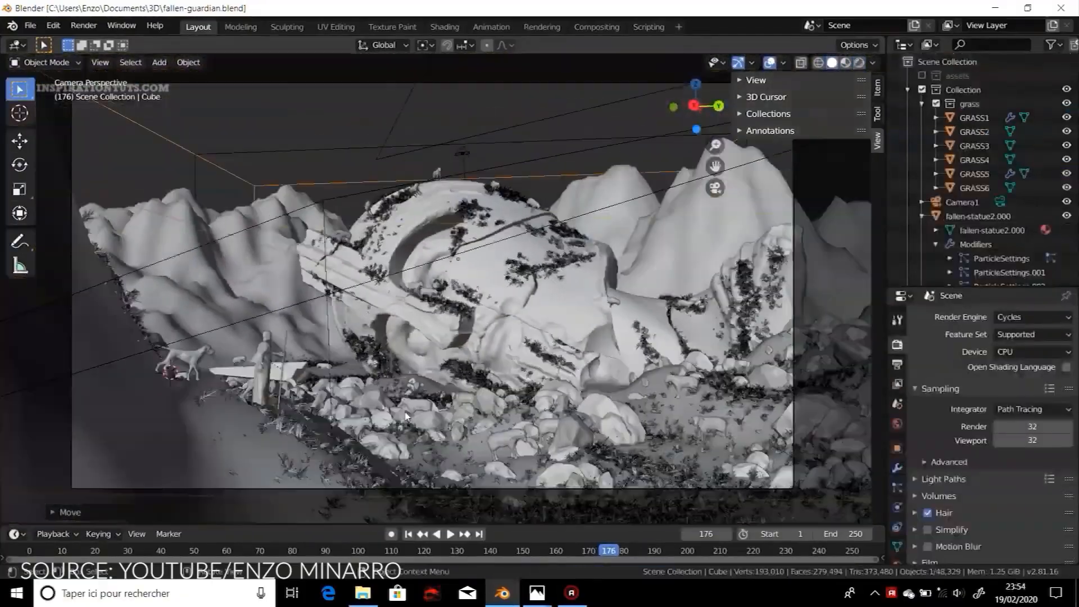
click(501, 592)
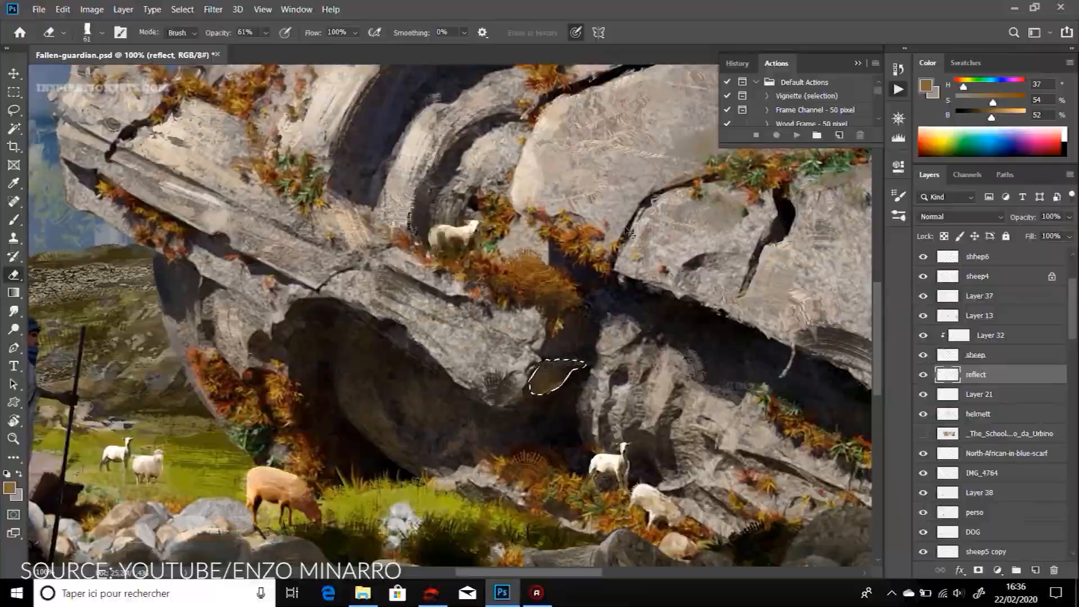
click(639, 592)
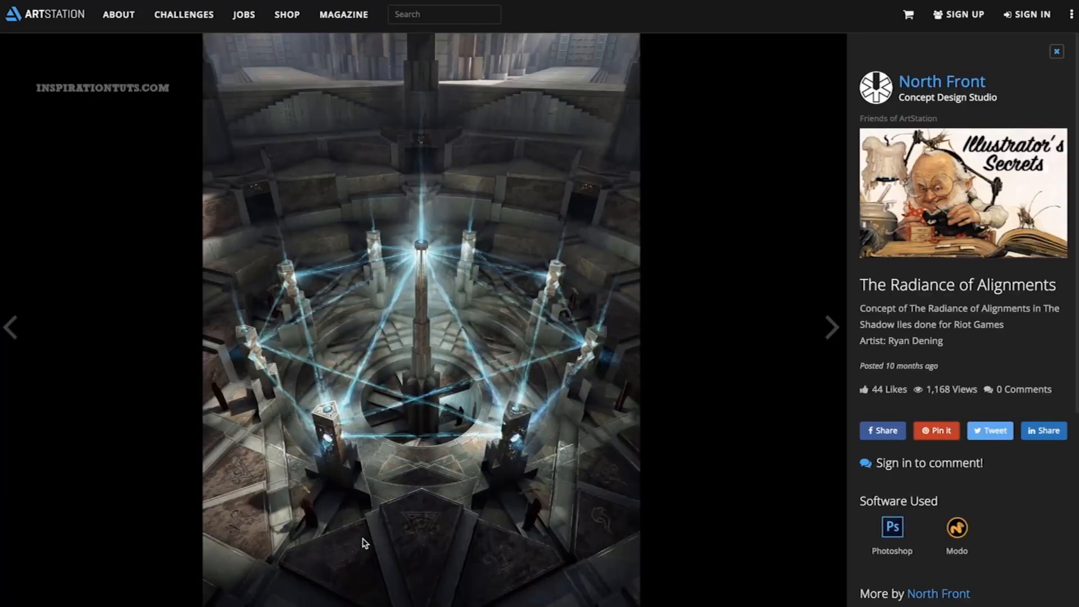
- Step through successive artworks with the next arrow, past the Prague study
click(831, 327)
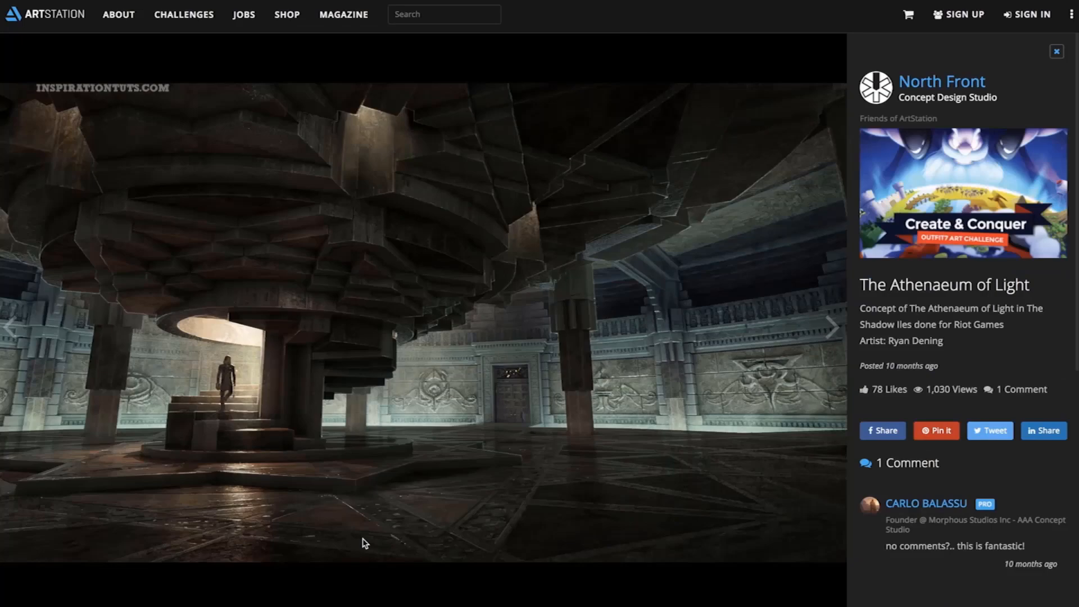
click(832, 327)
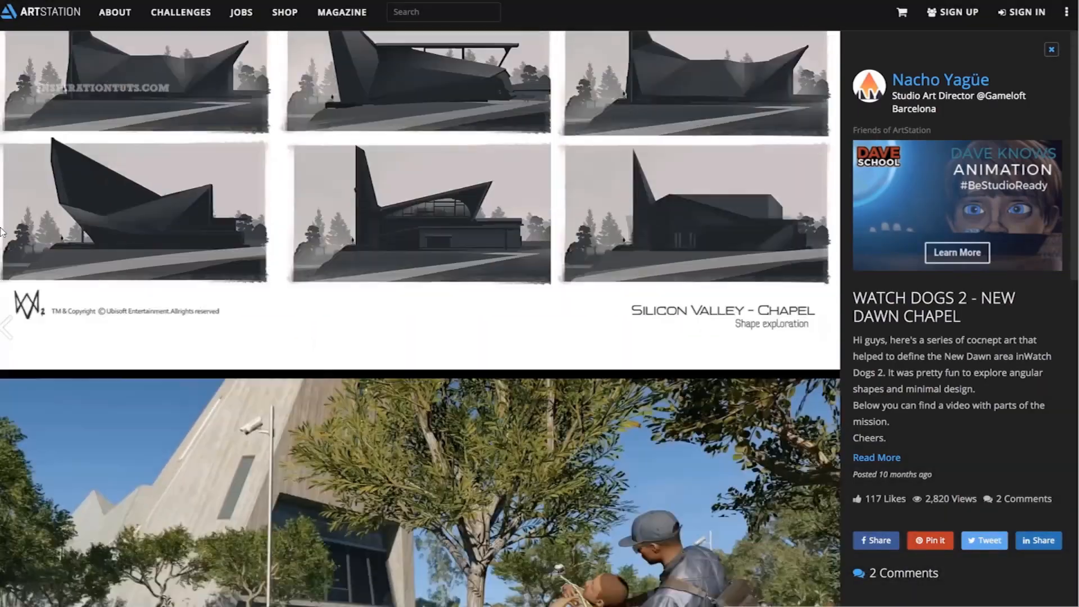
click(866, 329)
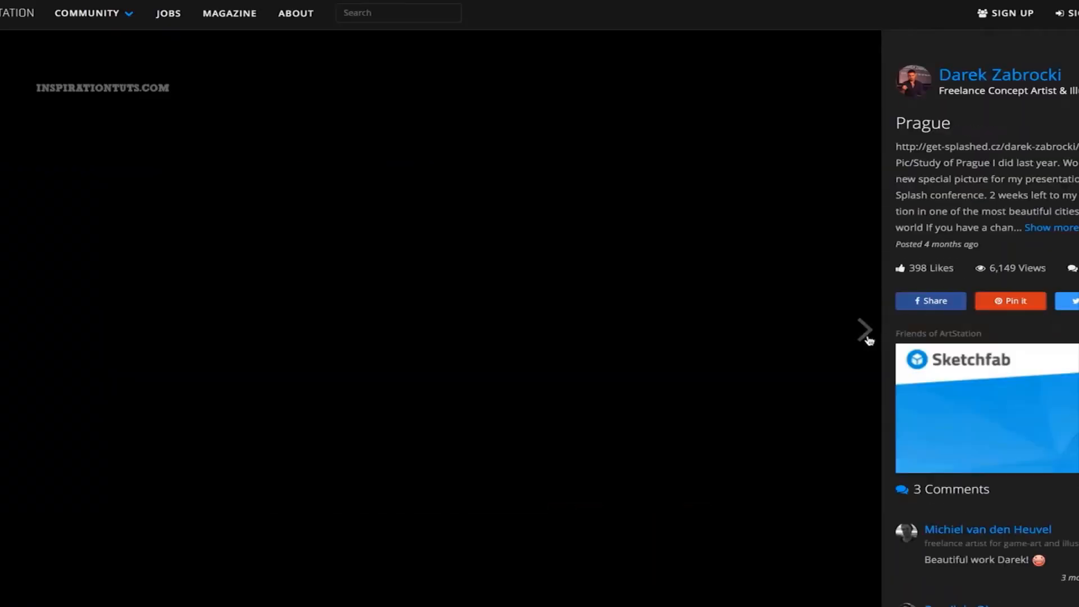
click(865, 329)
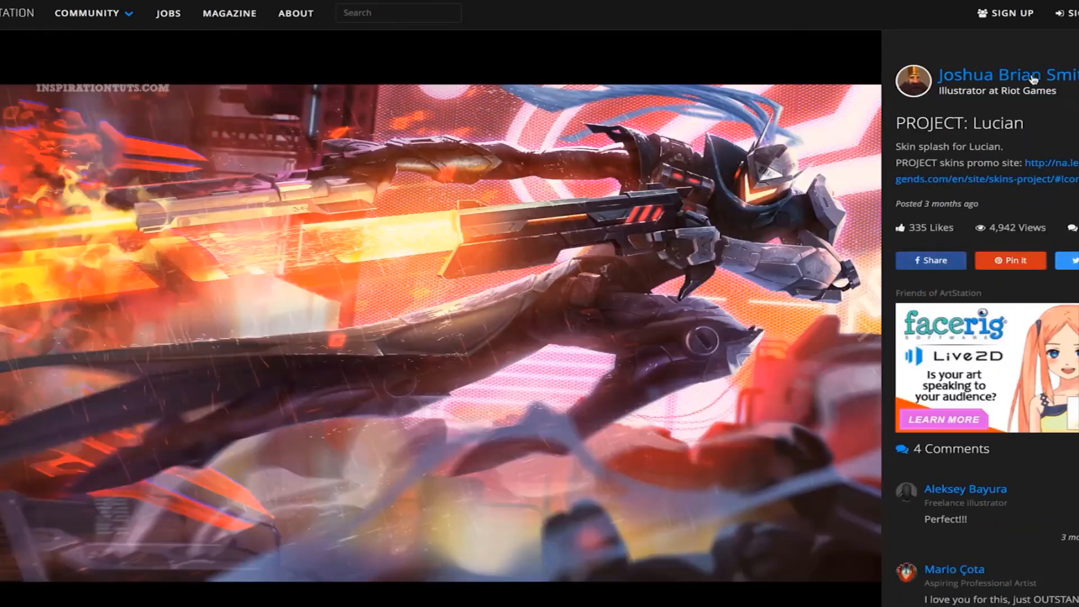
- Go to the artist's full portfolio grid of character and environment paintings
click(1004, 74)
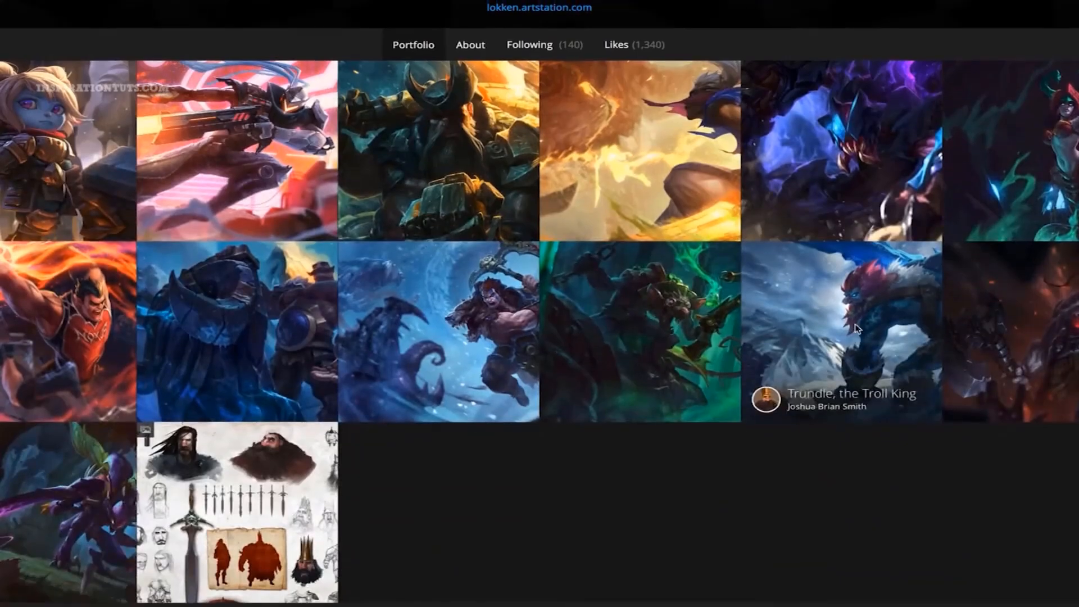
click(839, 338)
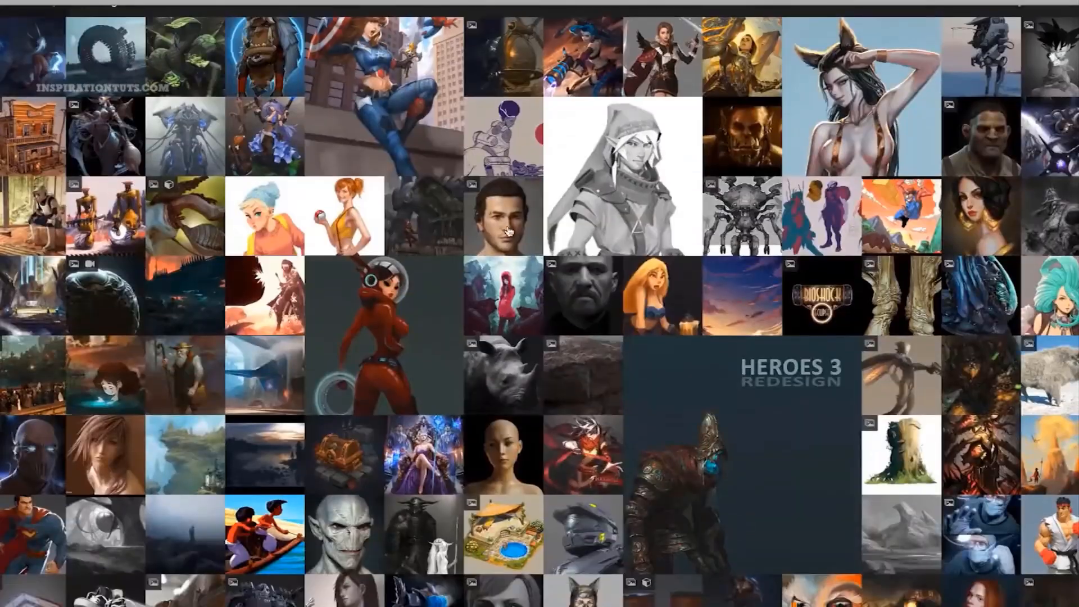
- Reach the artist search filtered to Montreal and 3D Animation listing 23 artists
click(503, 219)
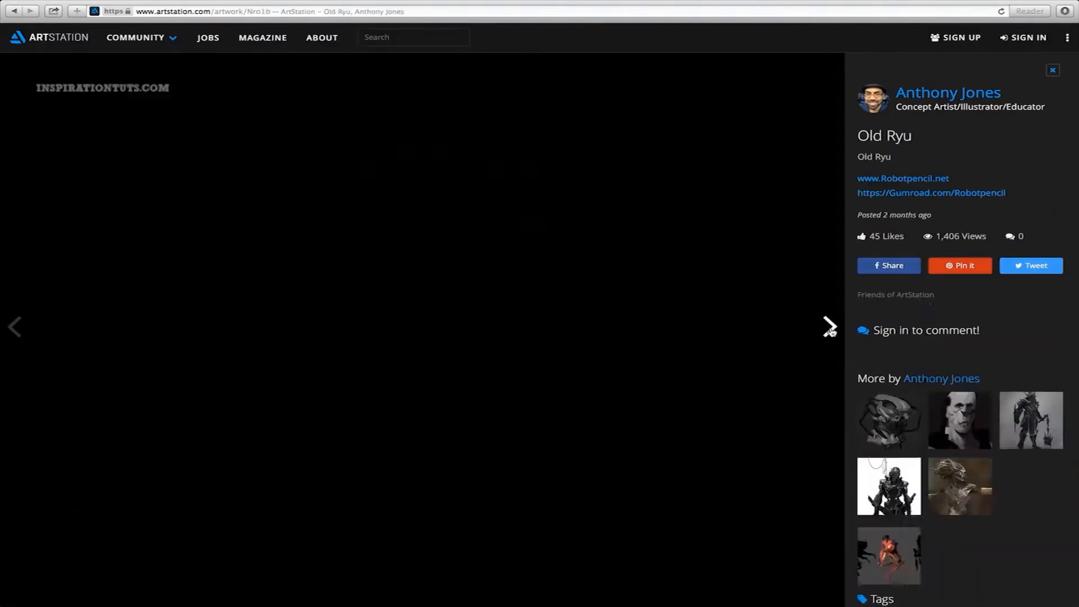
click(829, 326)
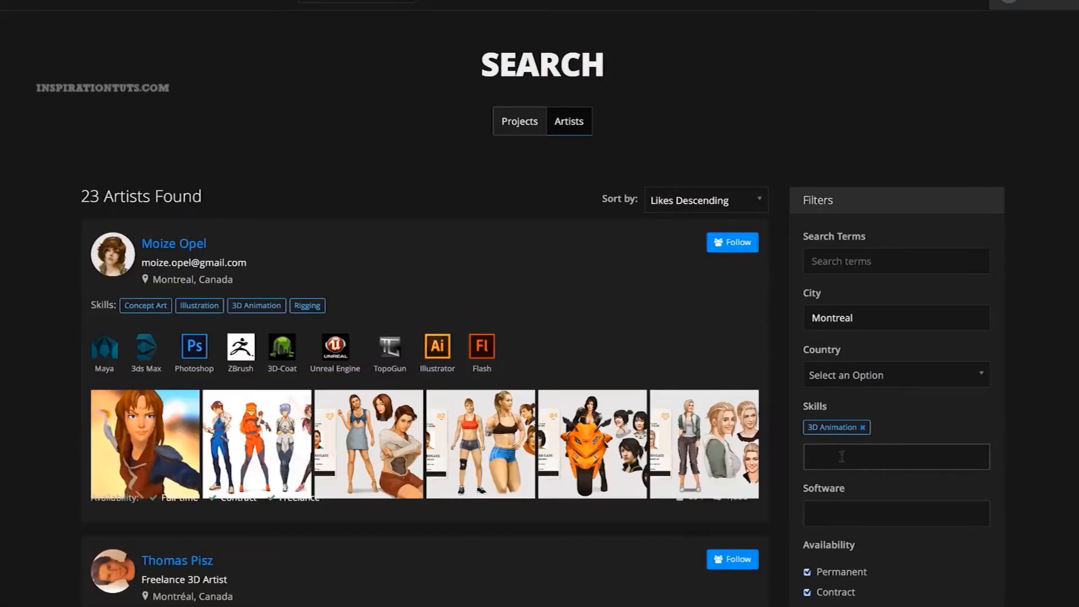
- Scroll the results and open the All Might bust fan art showing three sculpted views
scroll(down, 3)
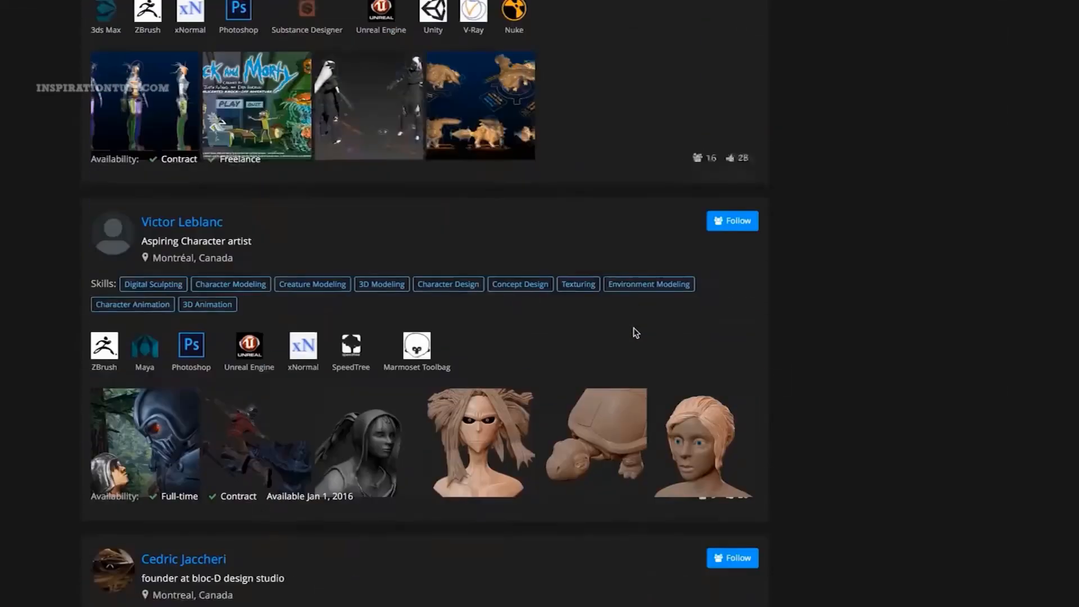
click(480, 443)
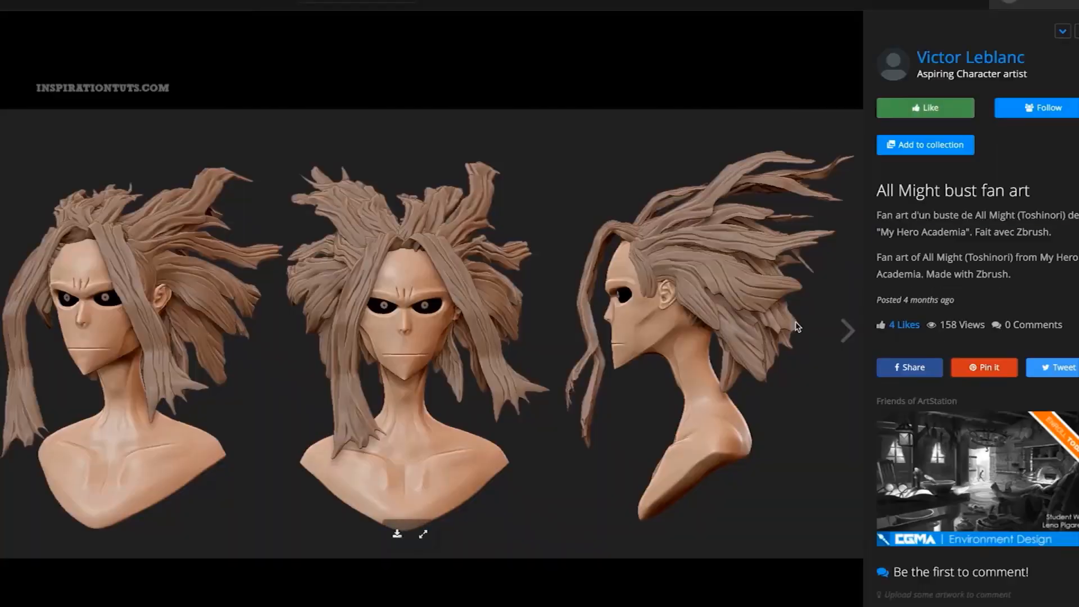